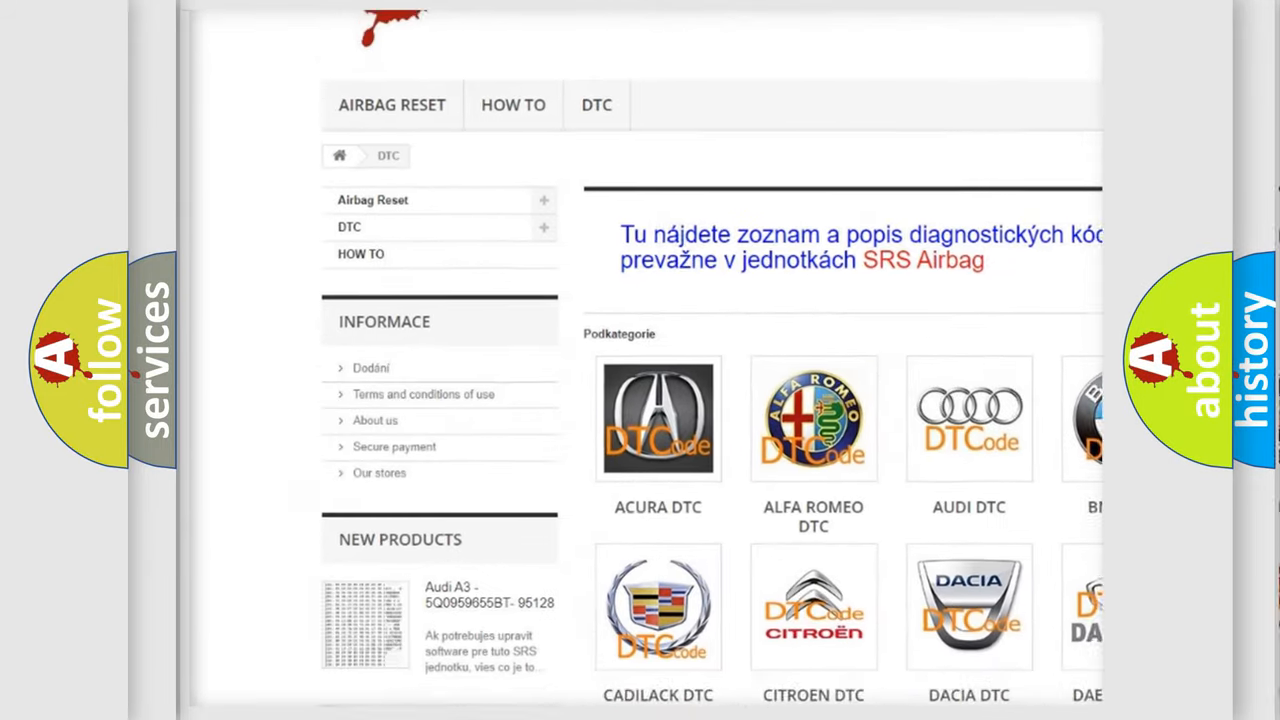
{"action": "scroll", "scroll_direction": "down", "scroll_amount": 3}
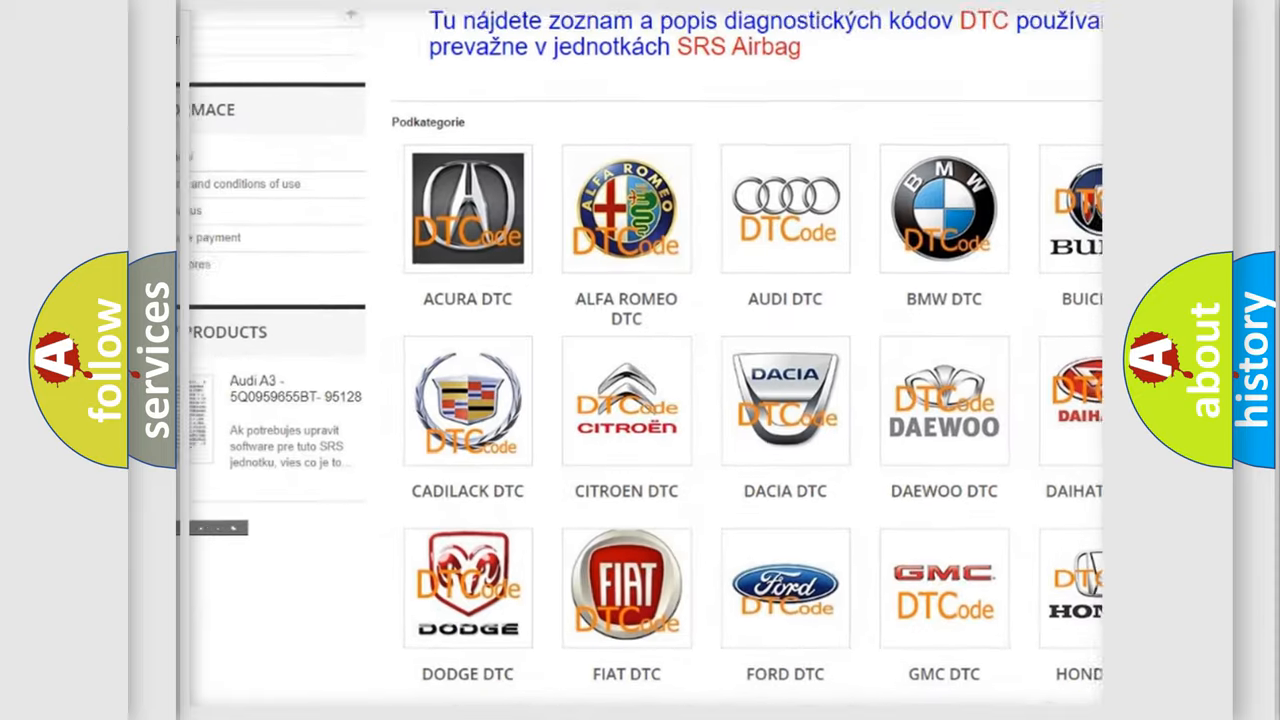
{"action": "scroll", "scroll_direction": "down", "scroll_amount": 3}
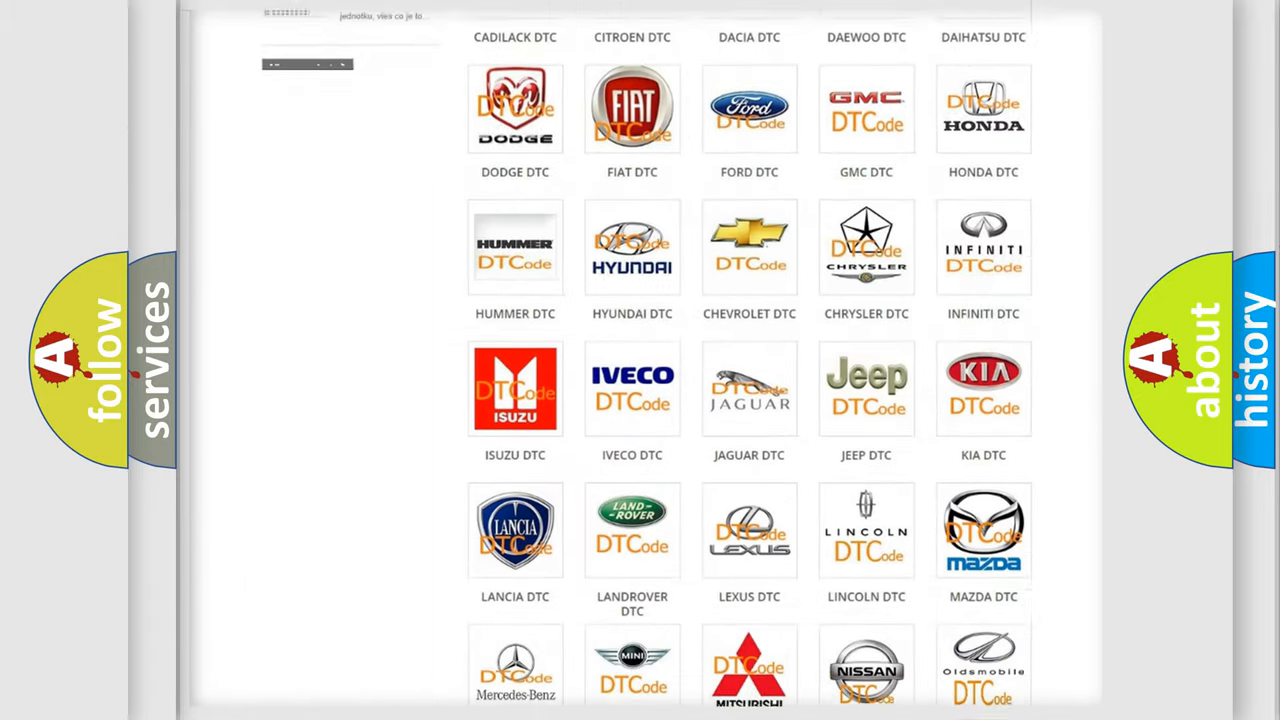
{"action": "scroll", "scroll_direction": "down", "scroll_amount": 3}
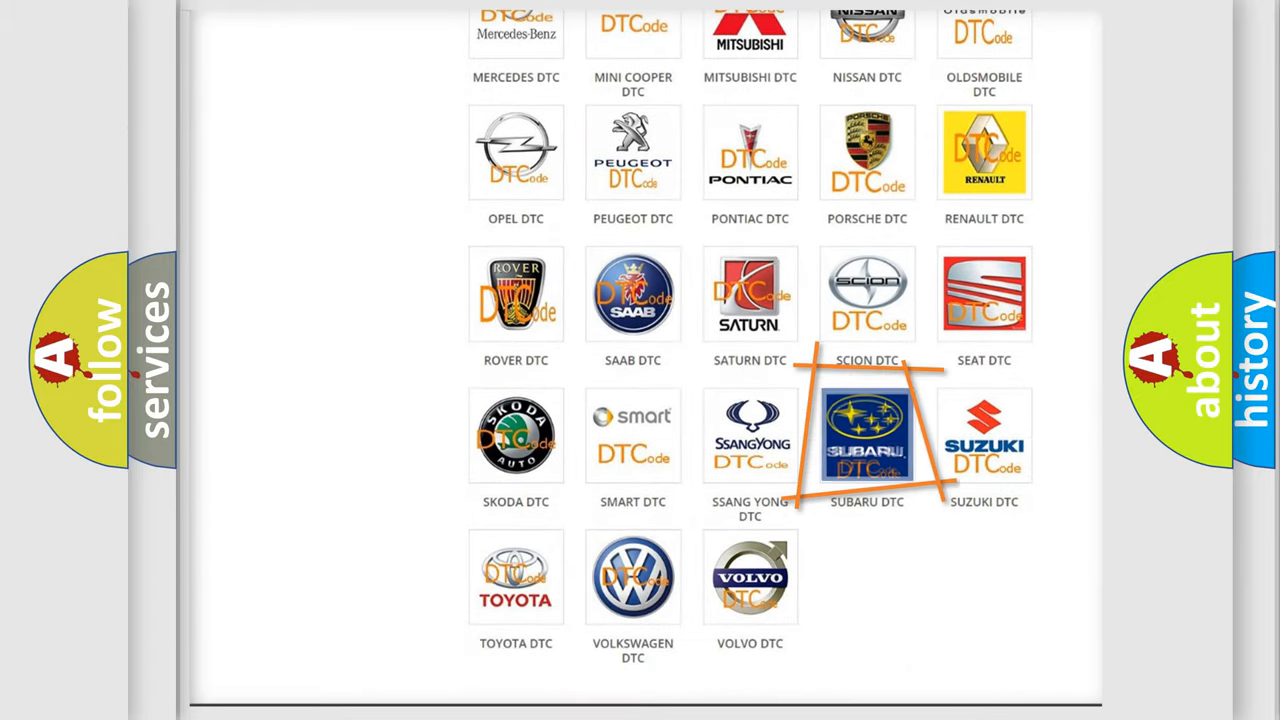